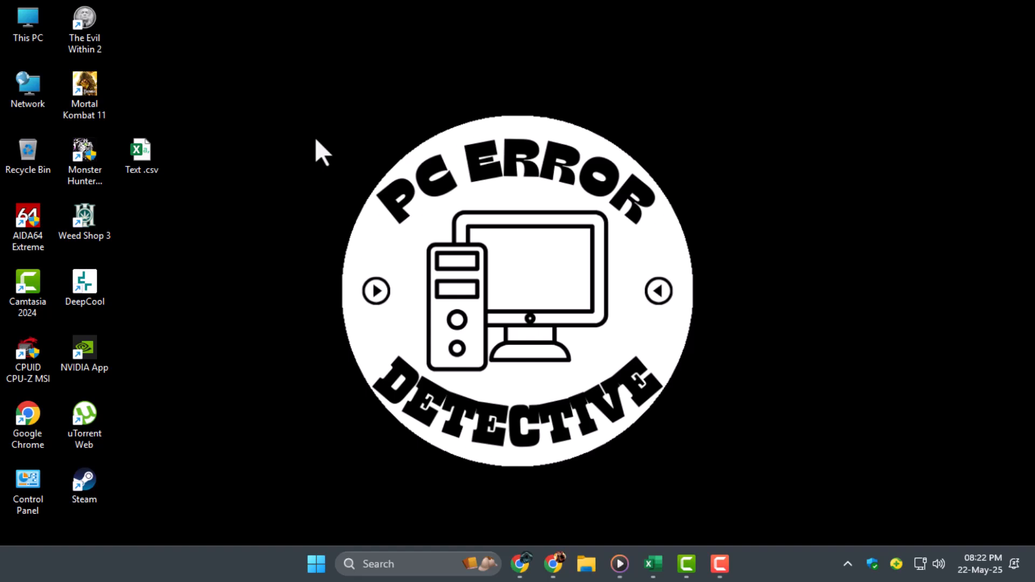
{"action": "mouse_move", "coordinate": [380, 118]}
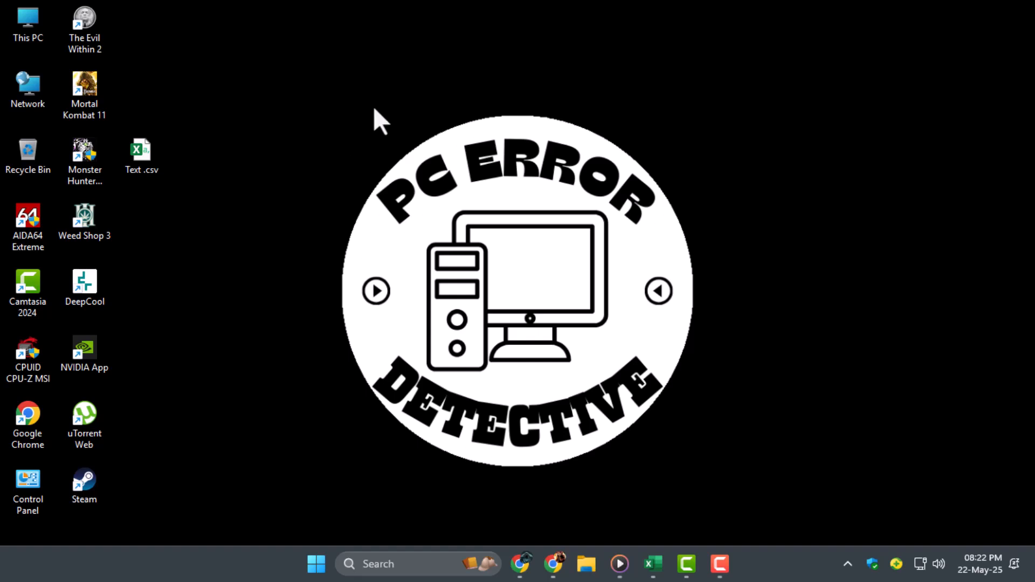
{"action": "mouse_move", "coordinate": [540, 248]}
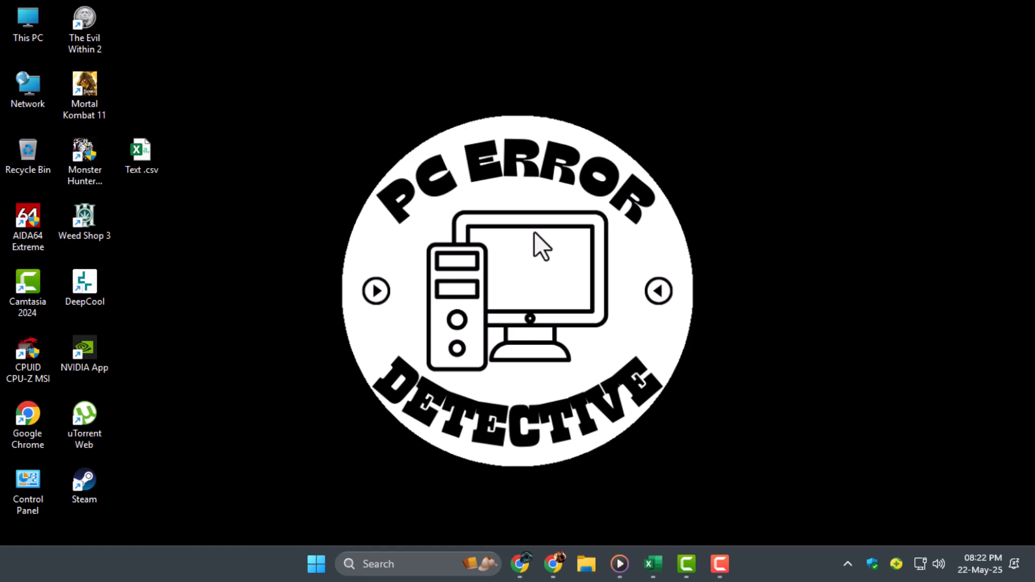
{"action": "mouse_move", "coordinate": [522, 564]}
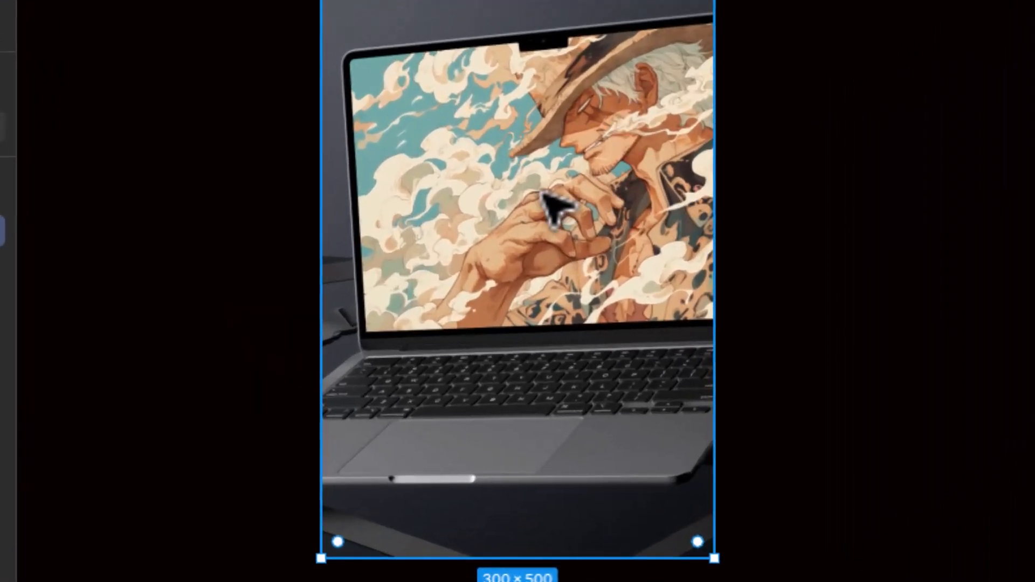
{"action": "mouse_move", "coordinate": [524, 165]}
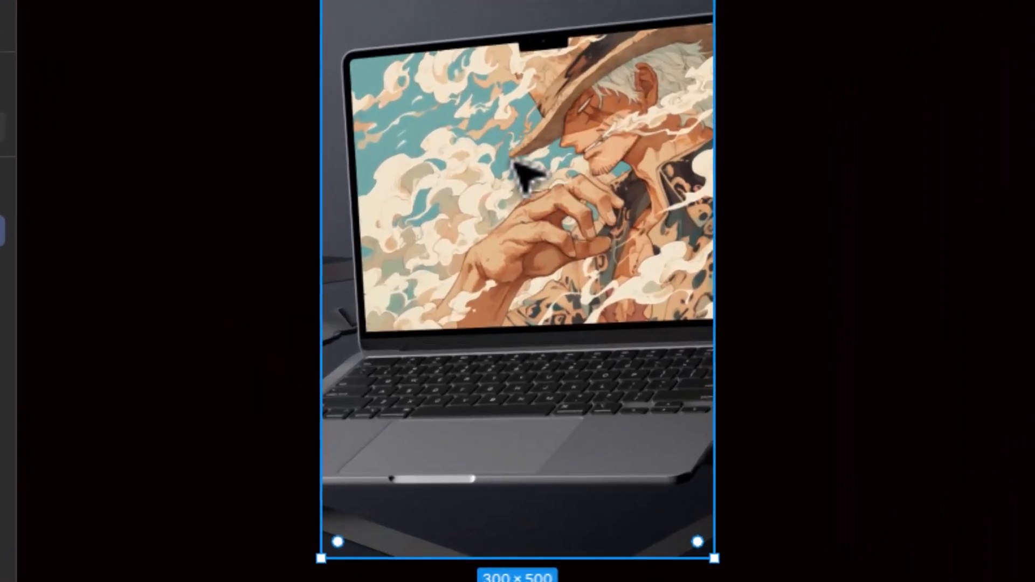
- Run the CodeTea plugin from the MacBook Air (2022) frame's context menu
{"action": "right_click", "coordinate": [521, 174]}
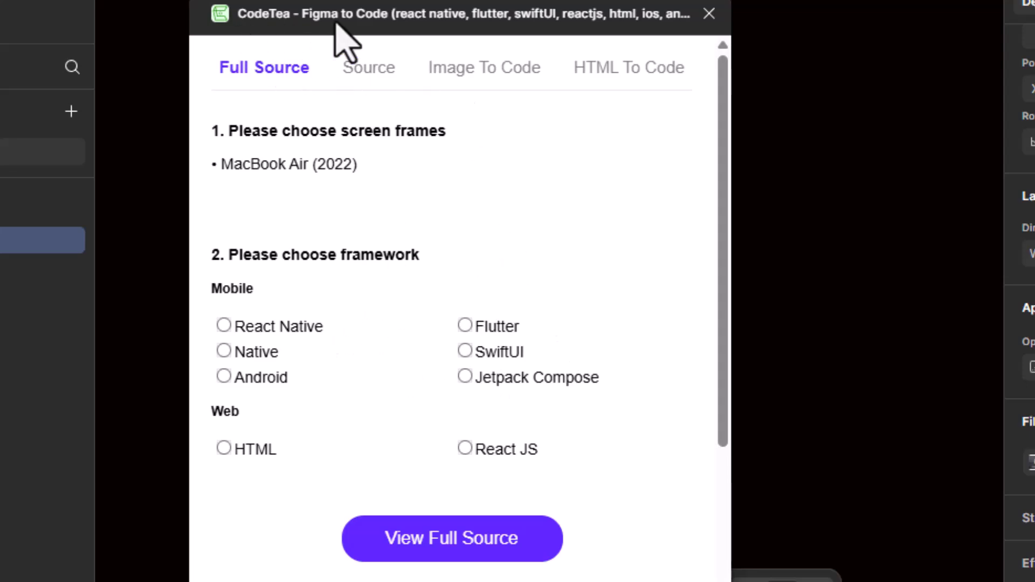
{"action": "mouse_move", "coordinate": [539, 443]}
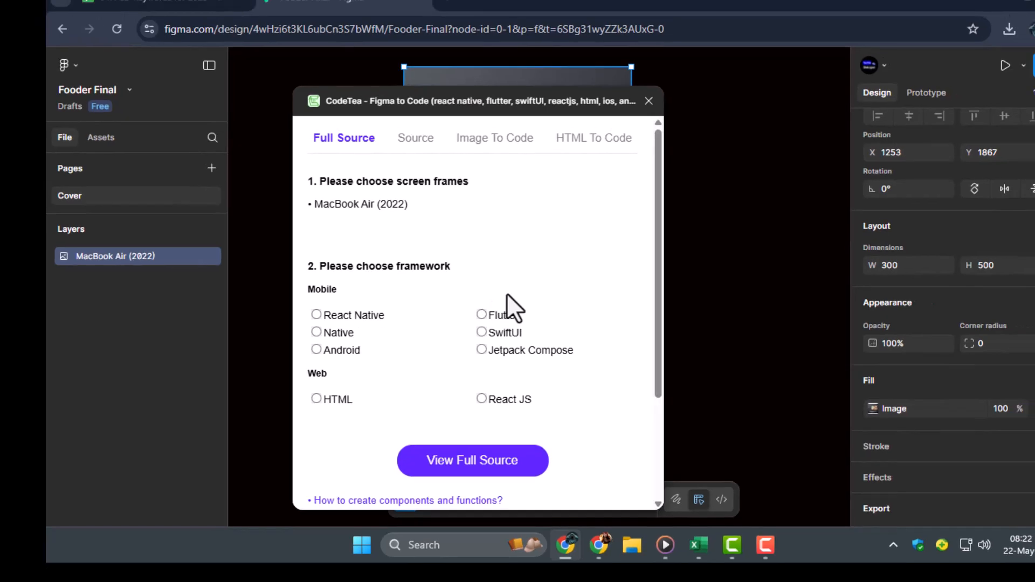
{"action": "mouse_move", "coordinate": [542, 274]}
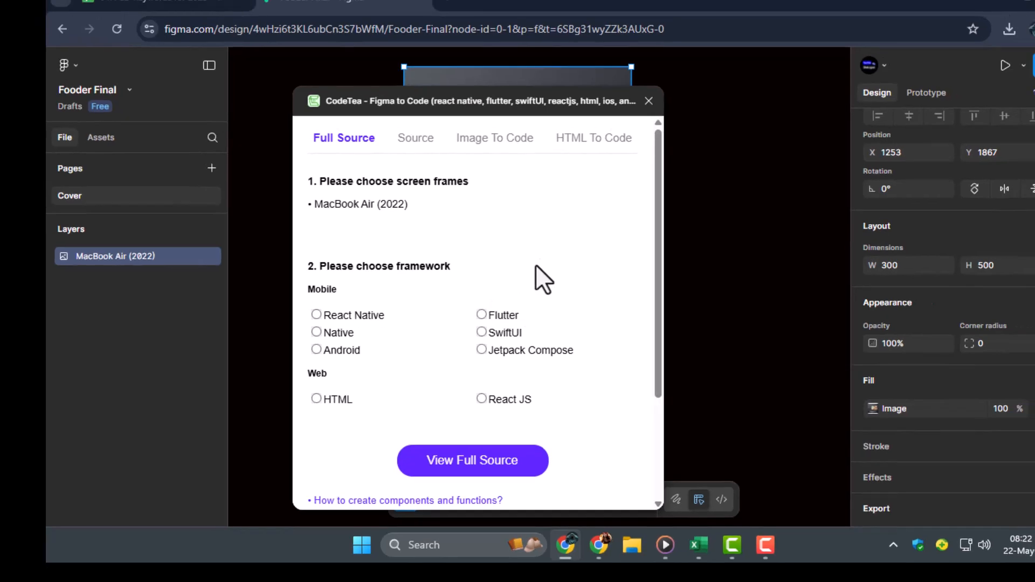
{"action": "mouse_move", "coordinate": [560, 263]}
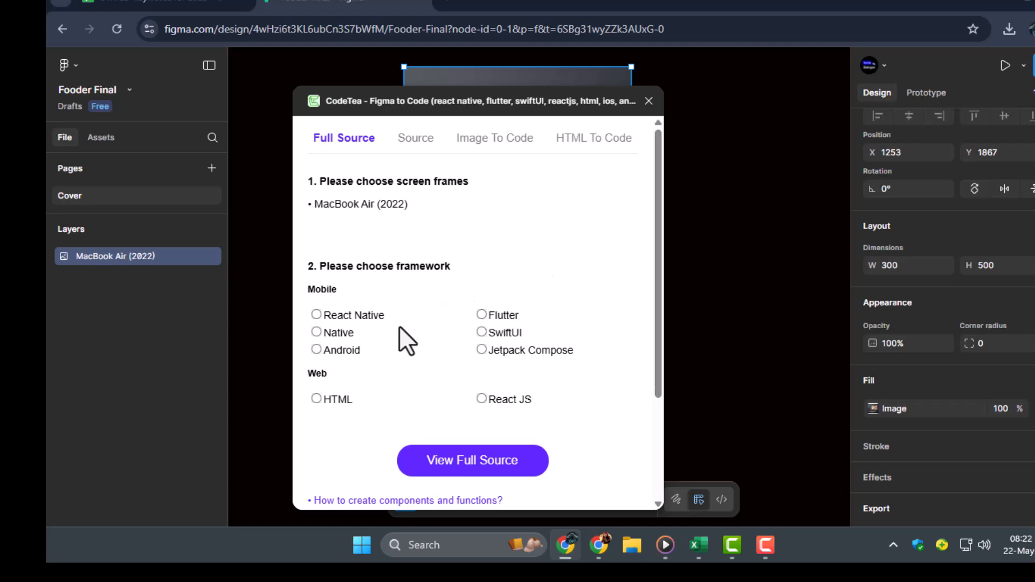
- Choose Flutter under Mobile as the CodeTea export framework
{"action": "left_click", "coordinate": [480, 315]}
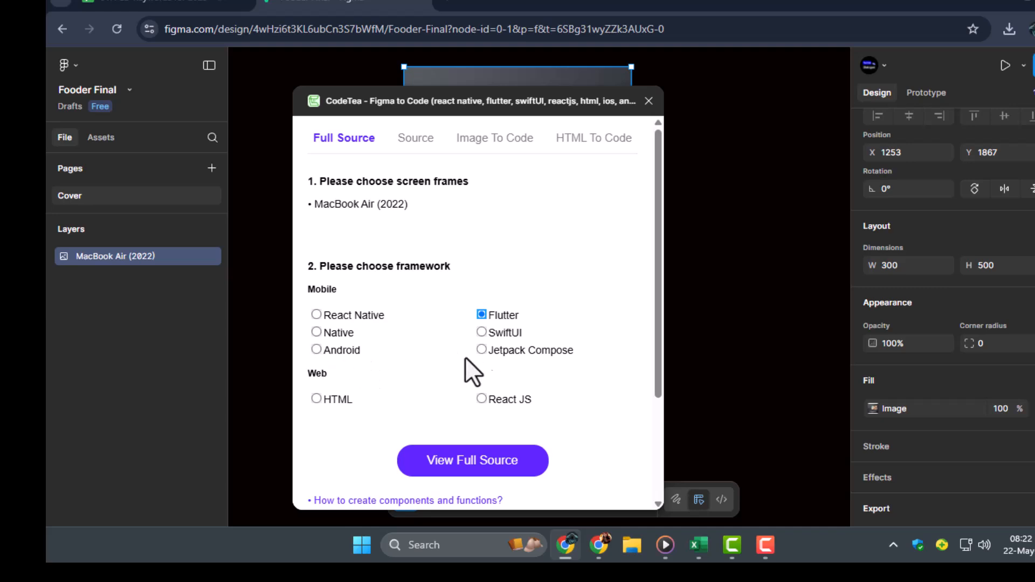
{"action": "mouse_move", "coordinate": [466, 475]}
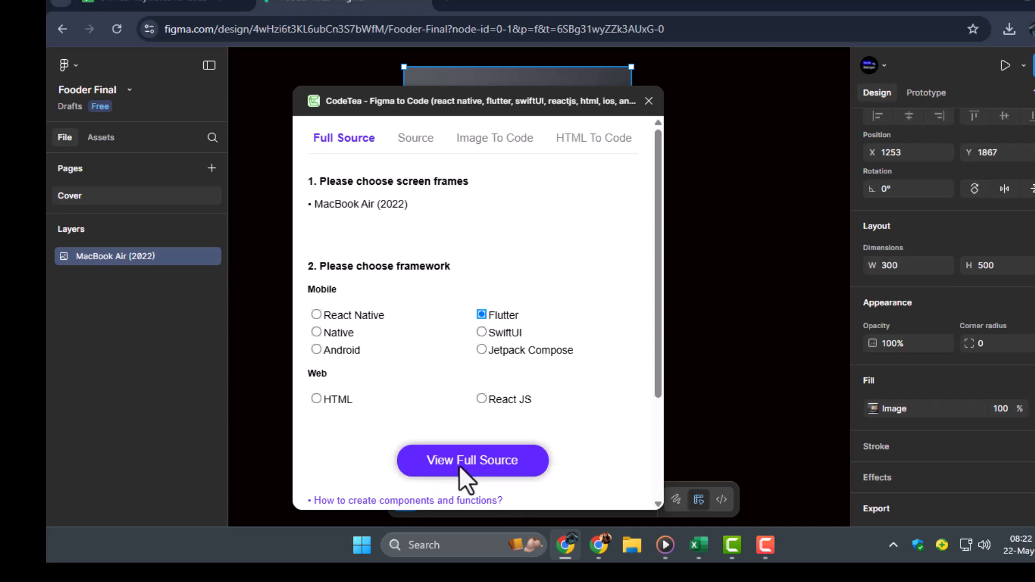
{"action": "mouse_move", "coordinate": [494, 476]}
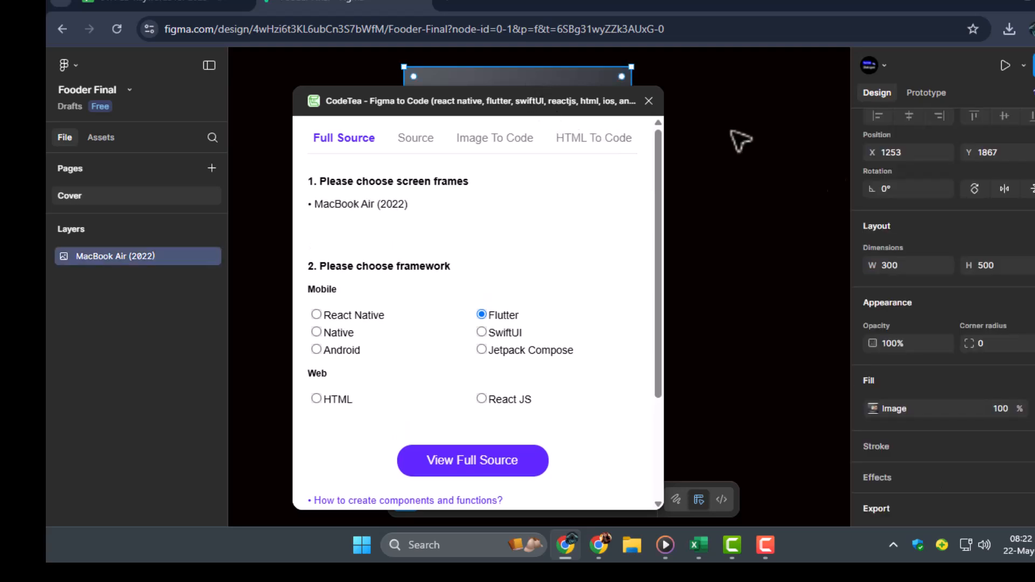
- Move the CodeTea window aside and generate the full Flutter source via View Full Source
{"action": "left_click_drag", "start_coordinate": [462, 102], "coordinate": [224, 416]}
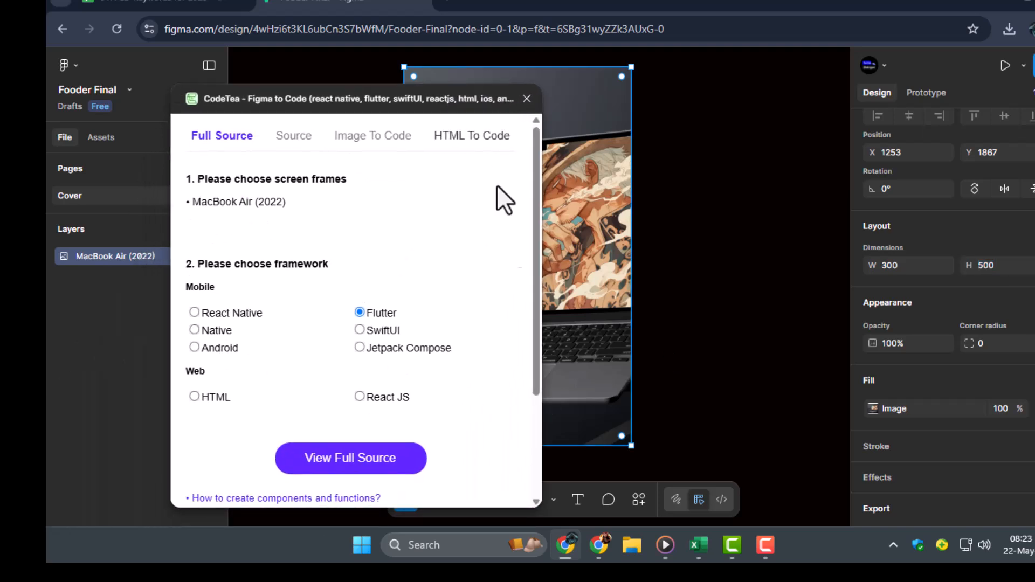
{"action": "left_click", "coordinate": [349, 458]}
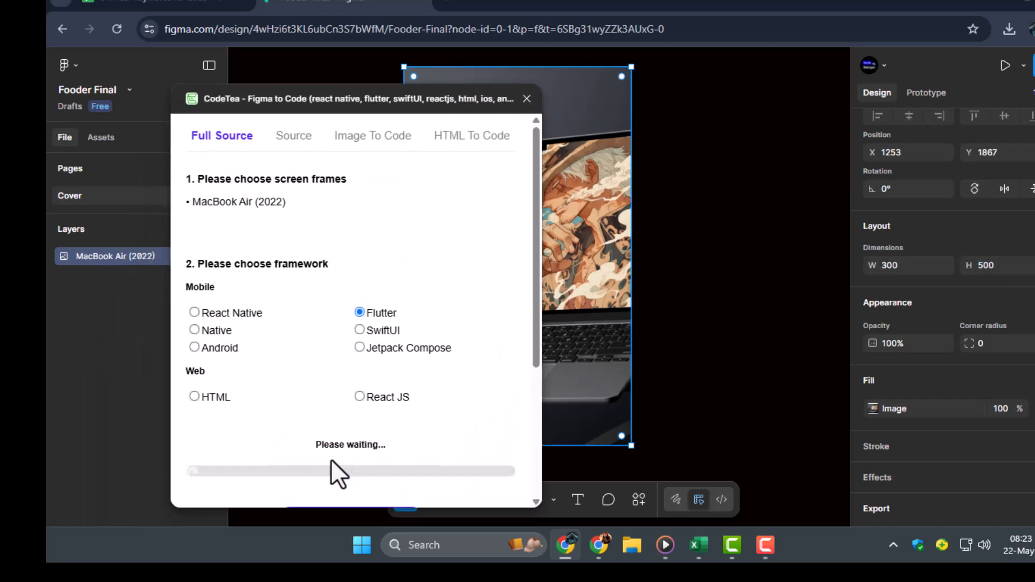
{"action": "mouse_move", "coordinate": [409, 376]}
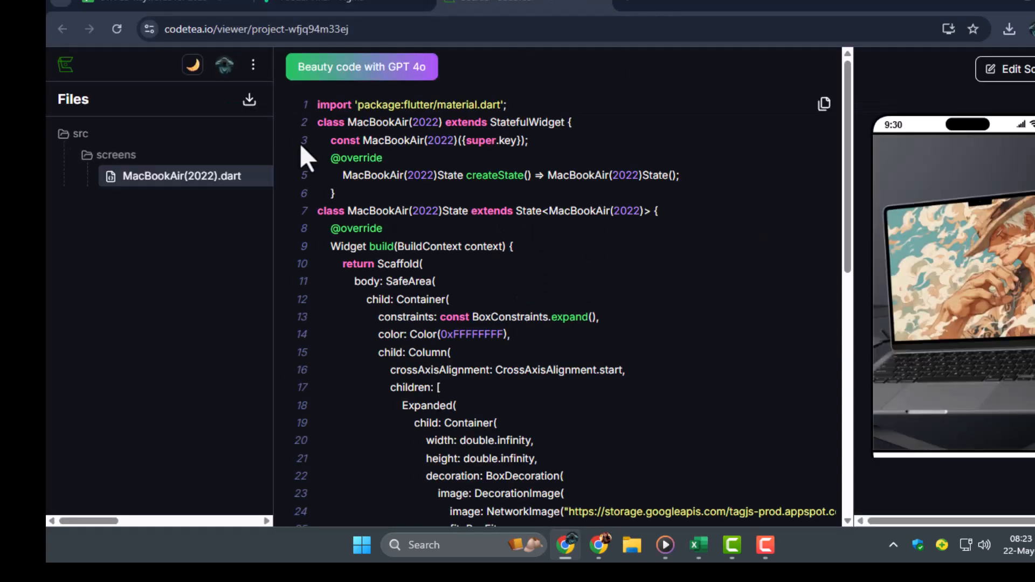
{"action": "mouse_move", "coordinate": [917, 298]}
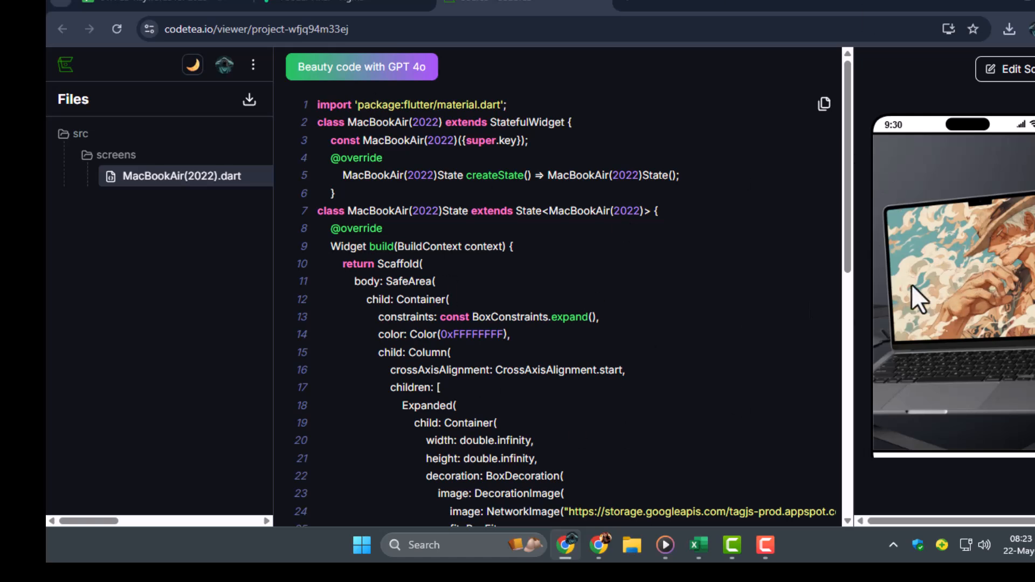
{"action": "mouse_move", "coordinate": [808, 224]}
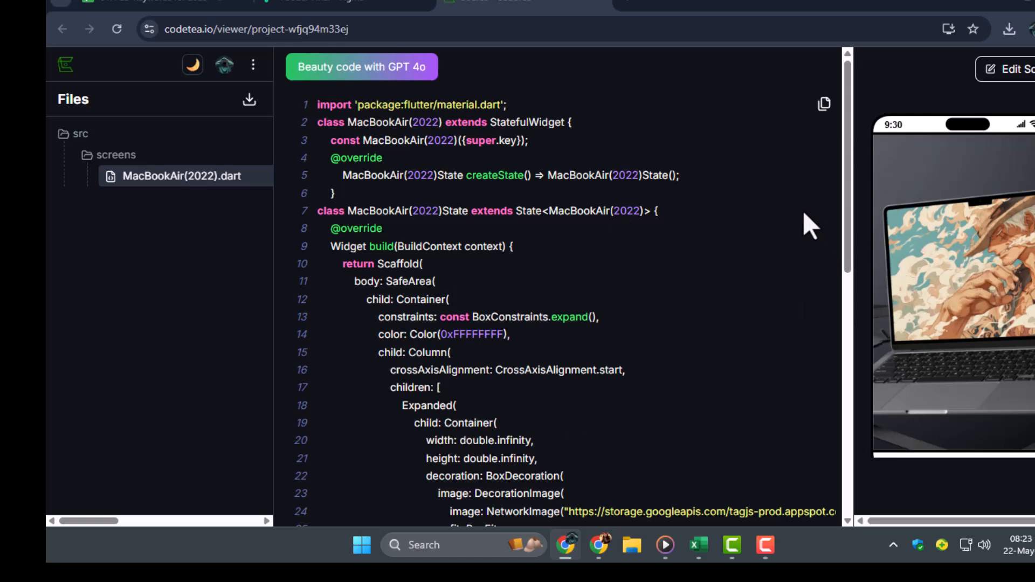
- Scroll through the generated MacBookAir(2022).dart code beside its phone preview
{"action": "scroll", "scroll_direction": "down", "scroll_amount": 3}
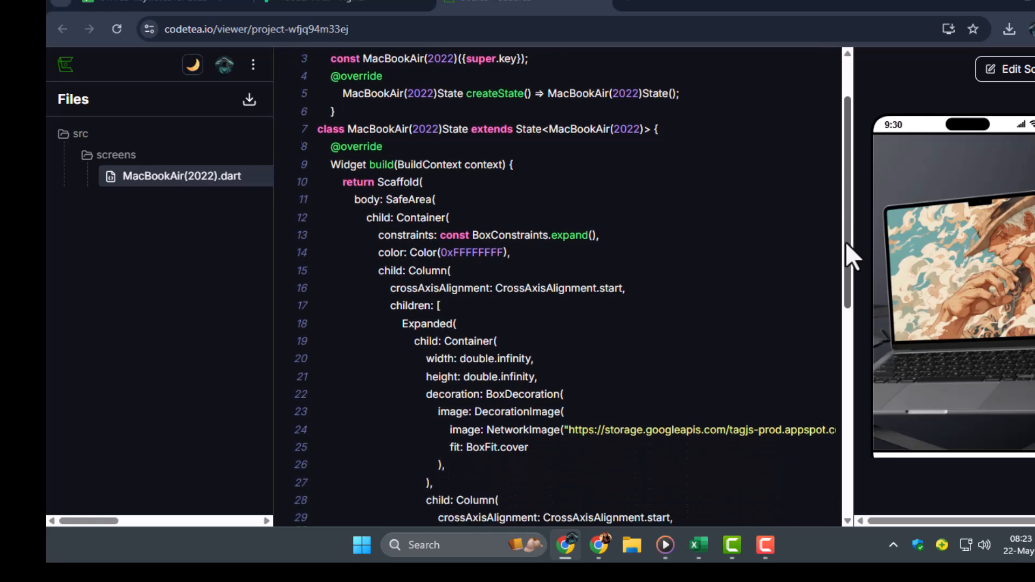